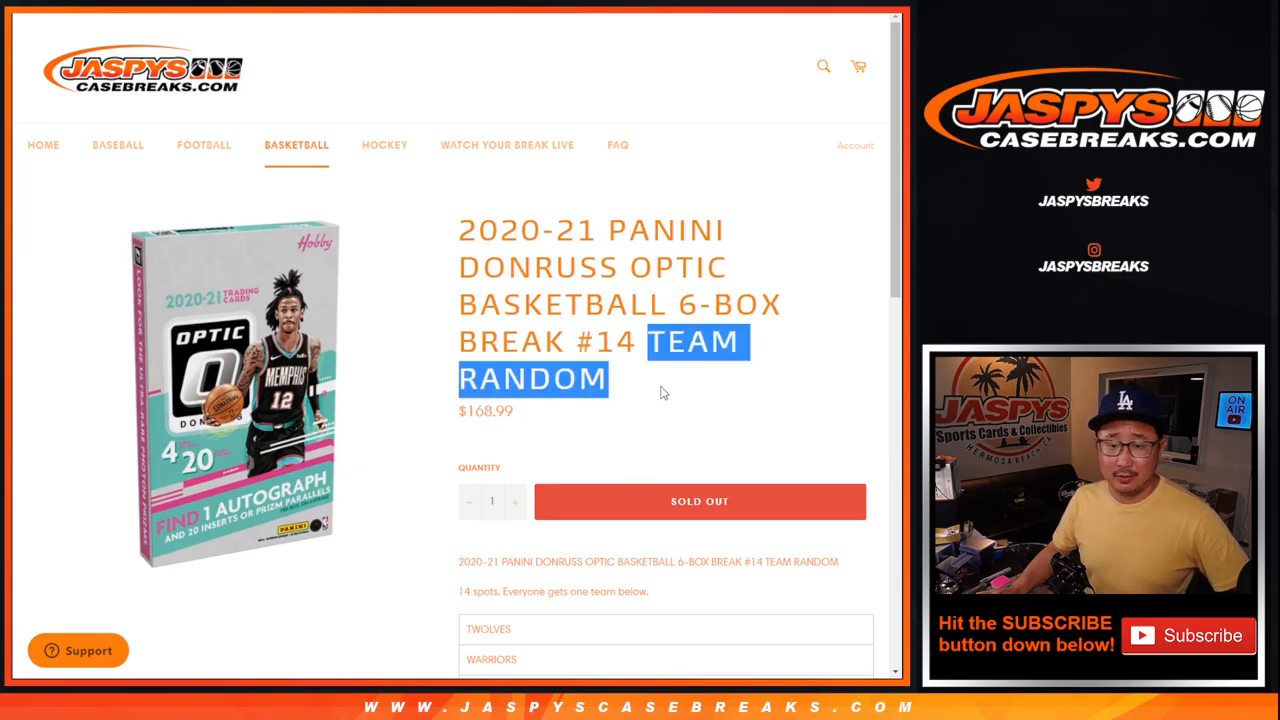
- Scroll to the 14-team list and highlight the 'everyone gets one team' note
scroll("down", 3)
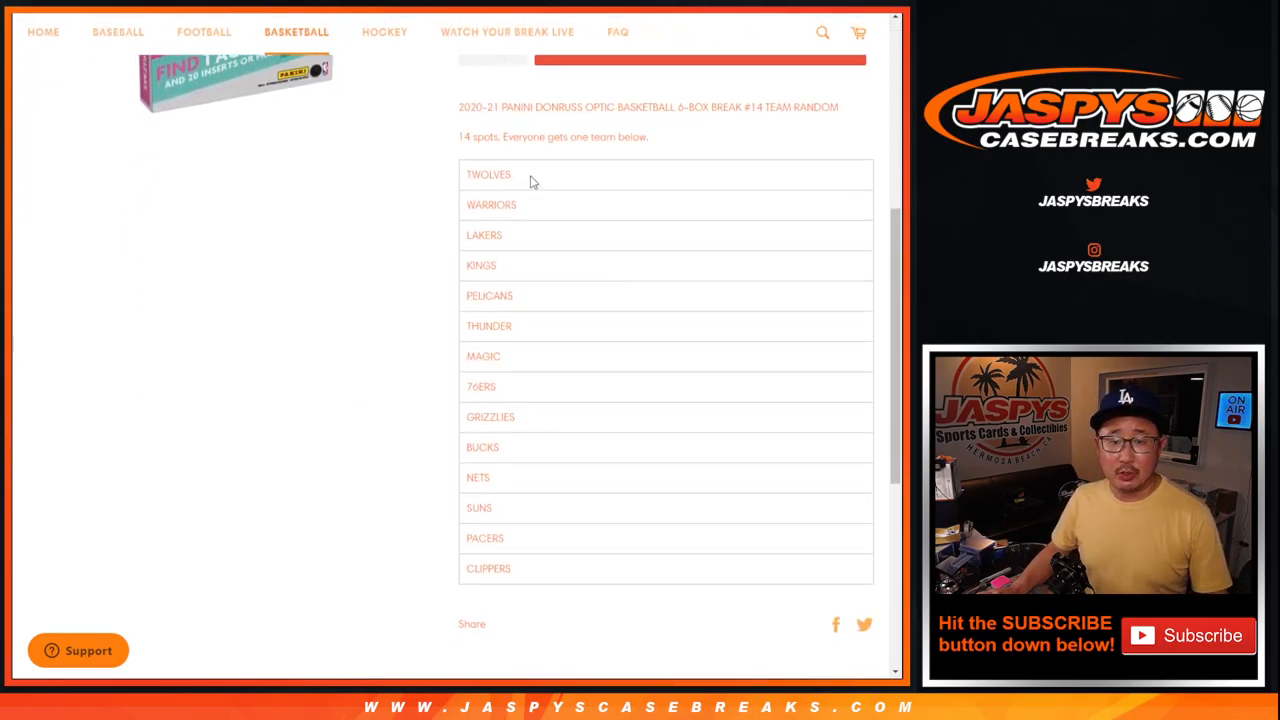
left_click_drag(522, 136, 647, 136)
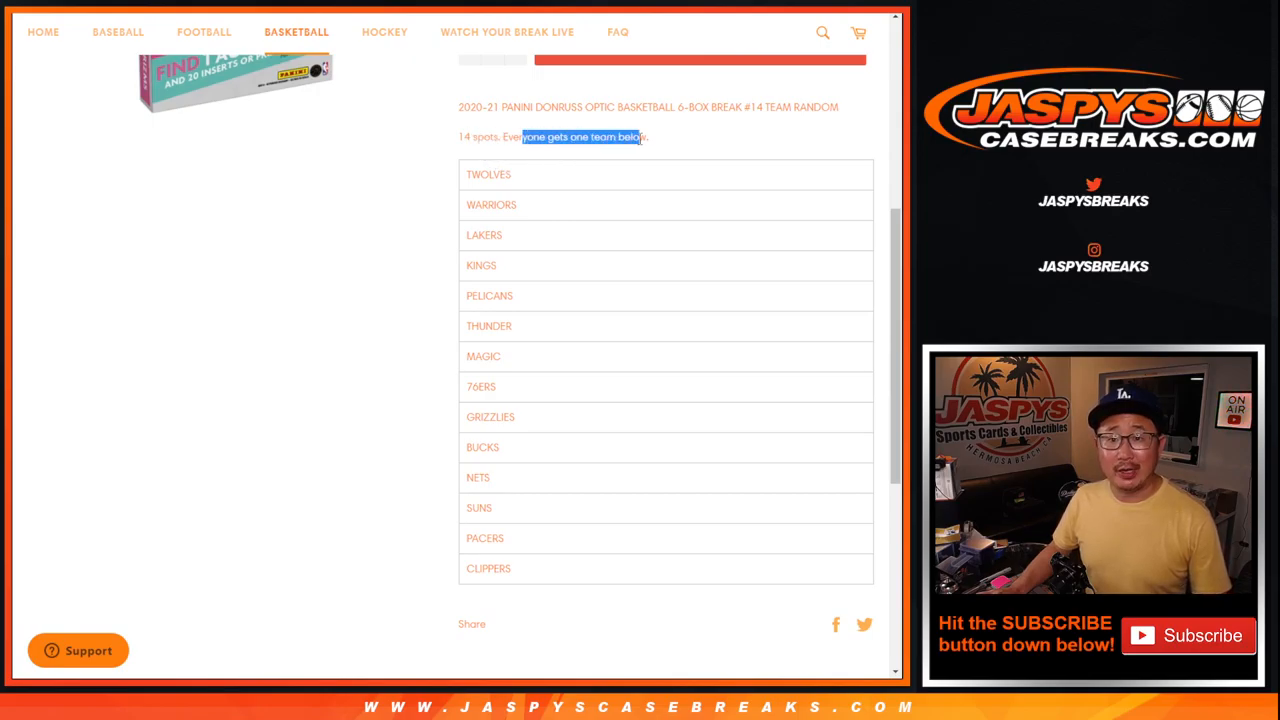
left_click(548, 179)
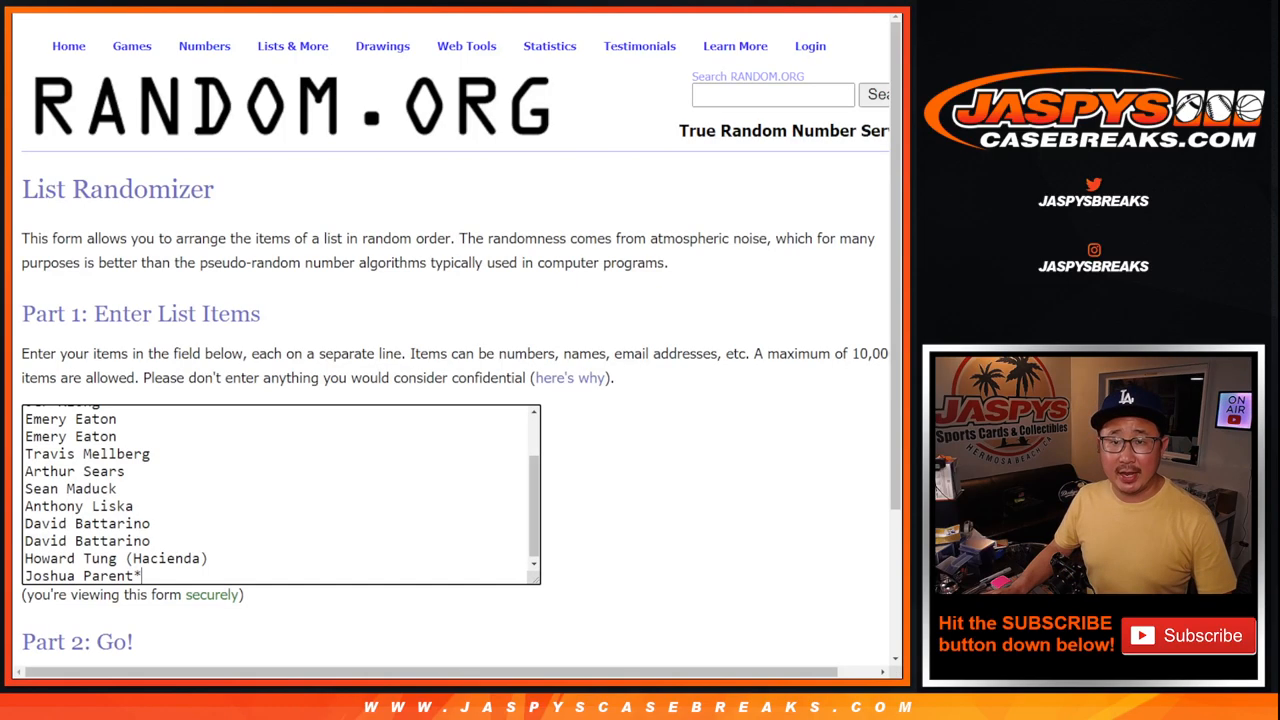
- Scroll past the 14 buyer names down to the Randomize button
scroll("down", 3)
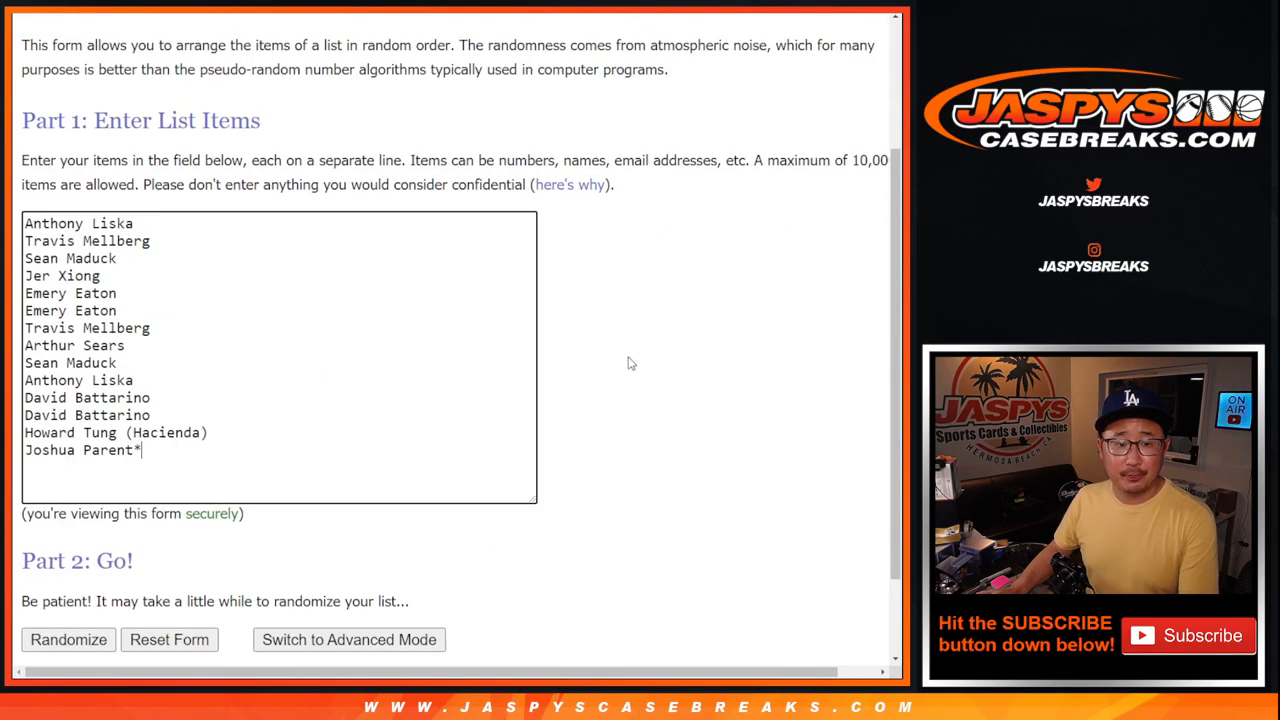
- Randomize the buyer names, then reshuffle them three more times with Again!
left_click(68, 639)
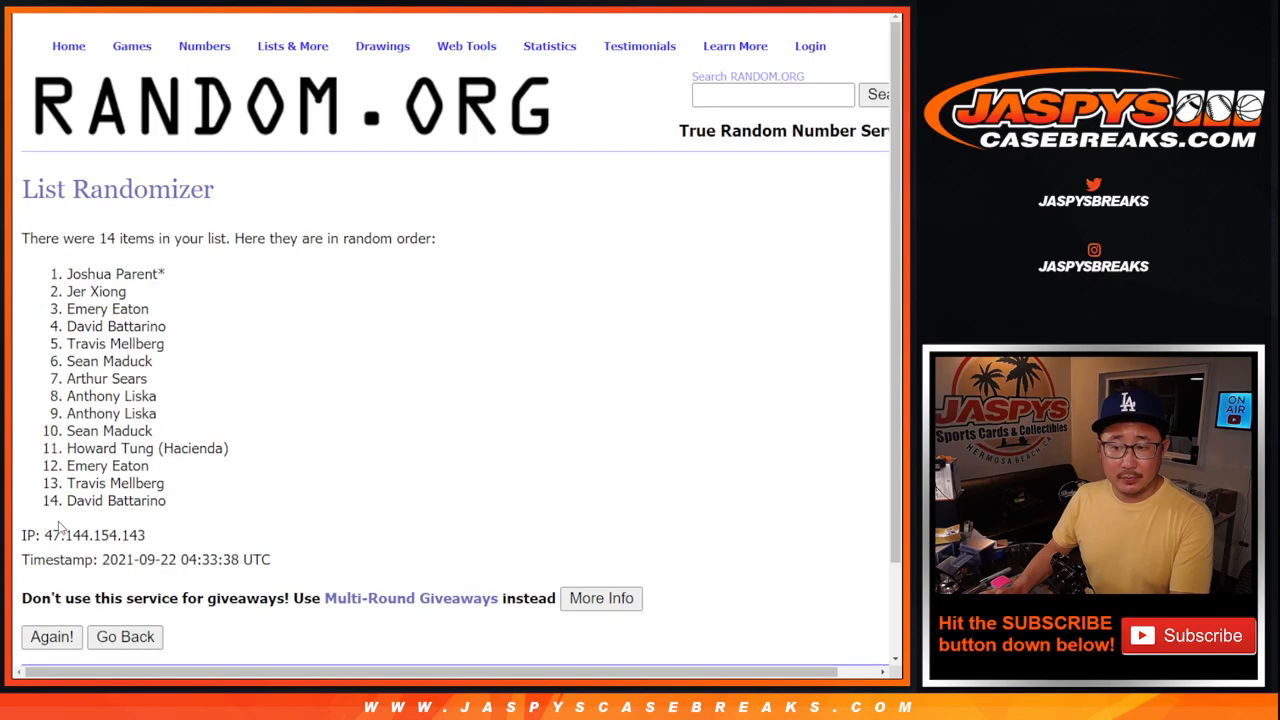
left_click(51, 637)
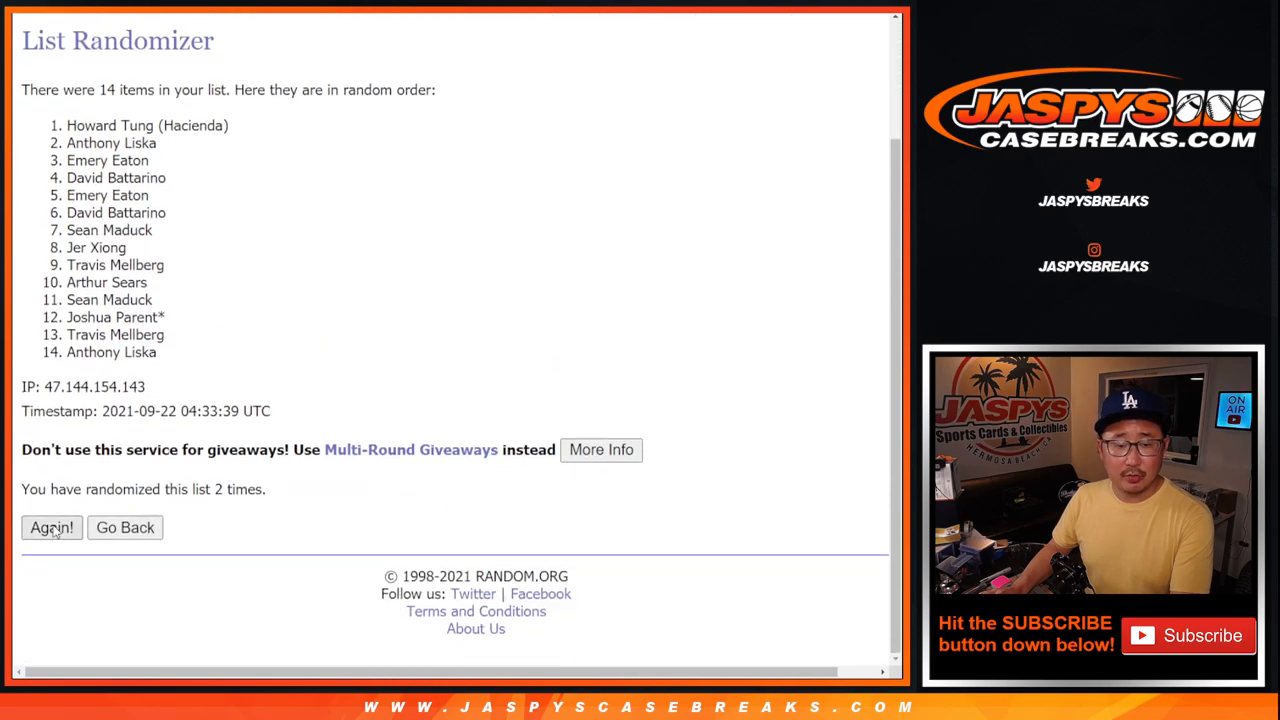
left_click(51, 527)
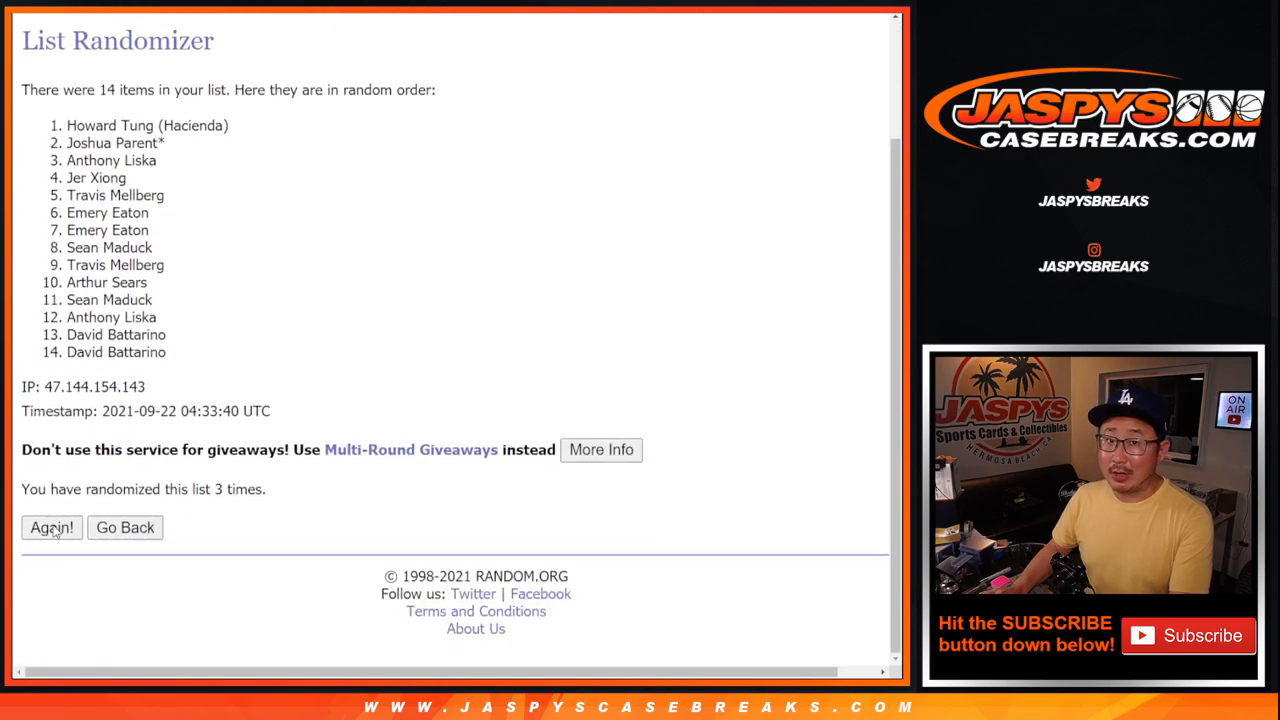
left_click(51, 527)
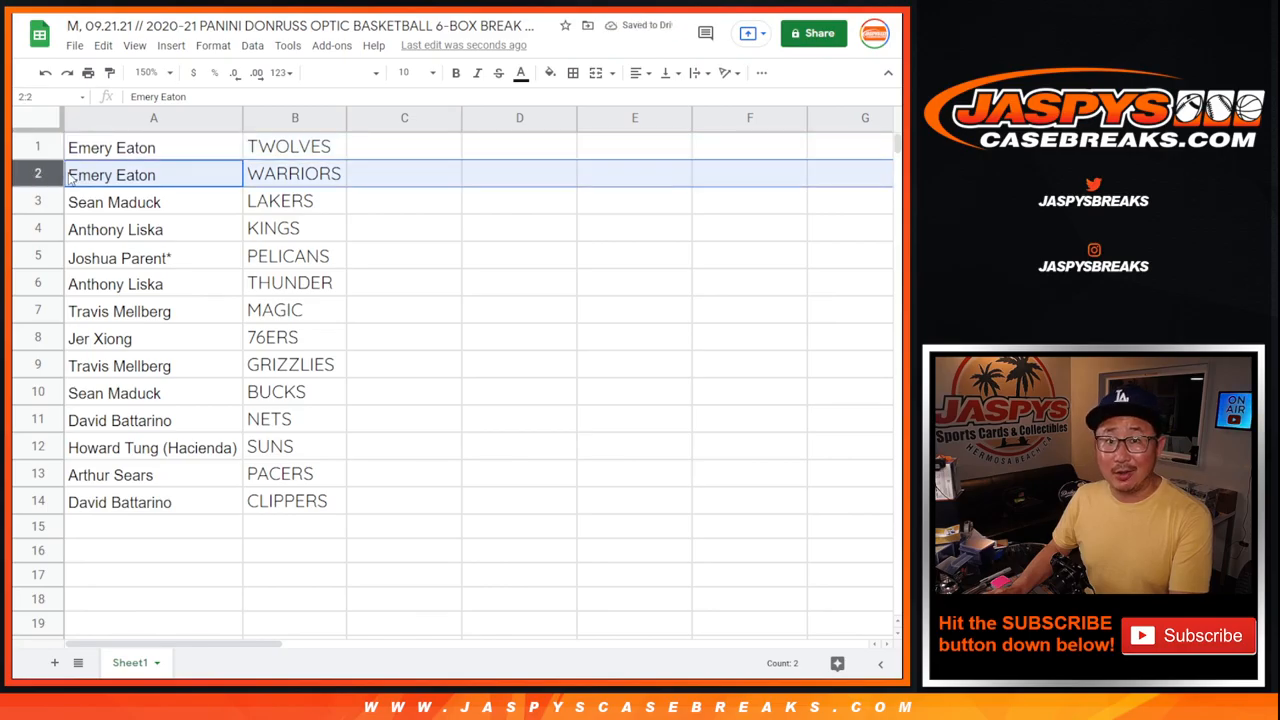
- Point out pairings: Eaton–Warriors, Liska–Kings, Parent–Pelicans, Tung–Suns
left_click(115, 229)
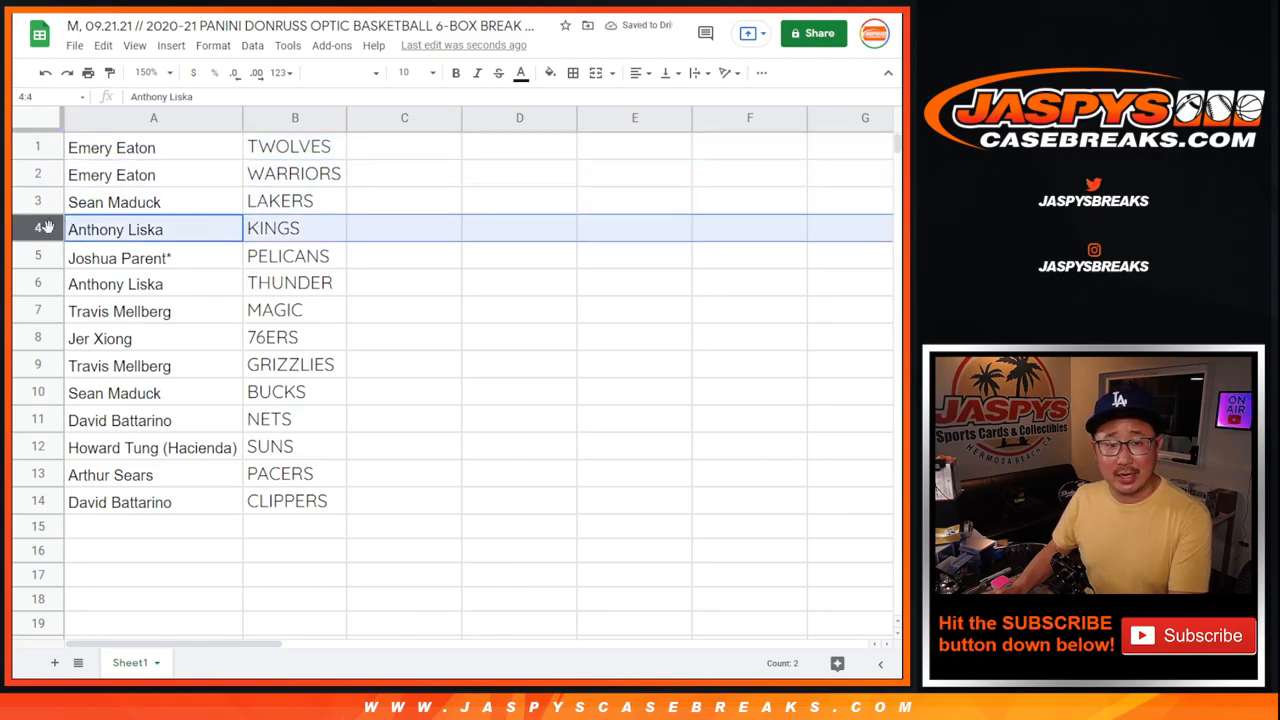
left_click(153, 257)
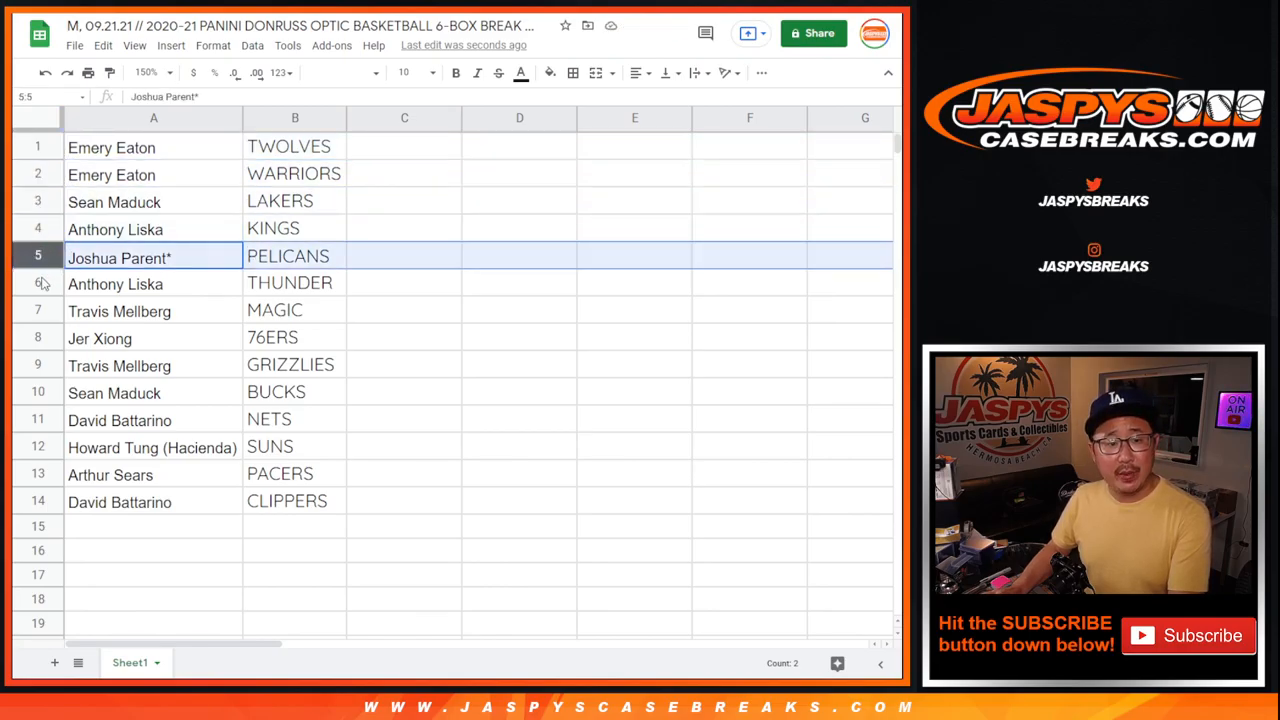
left_click(153, 283)
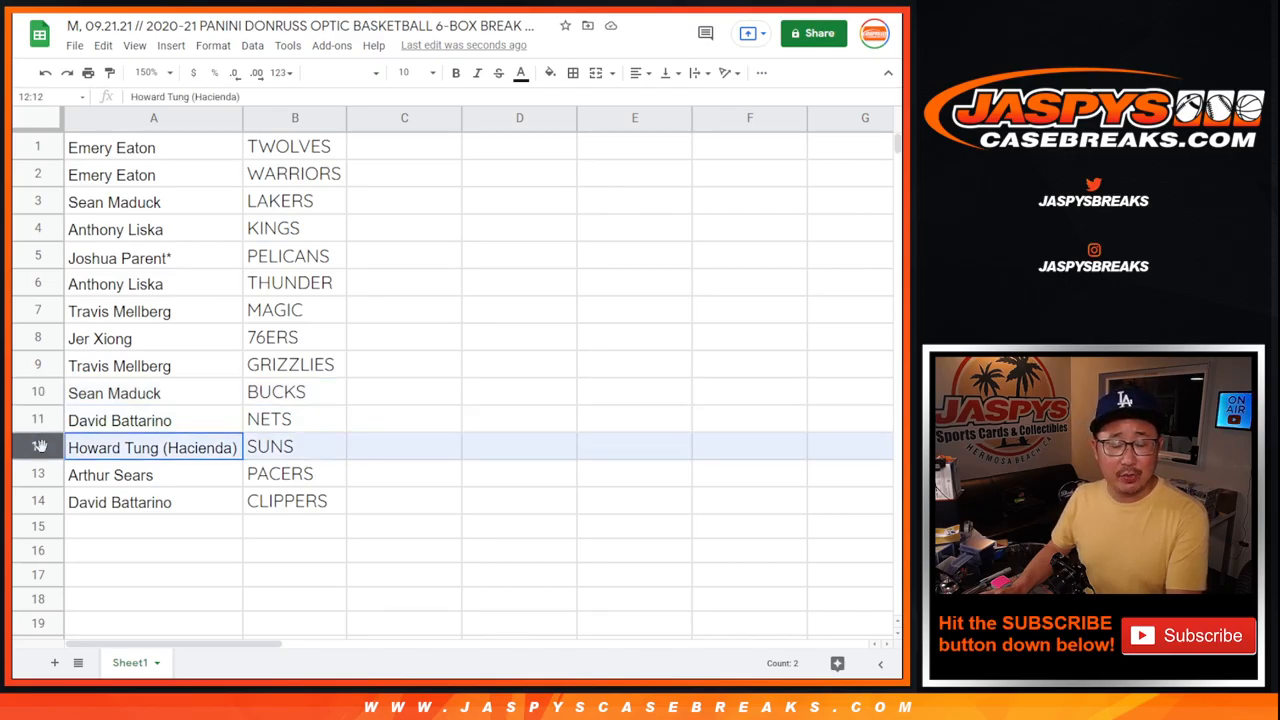
left_click(119, 501)
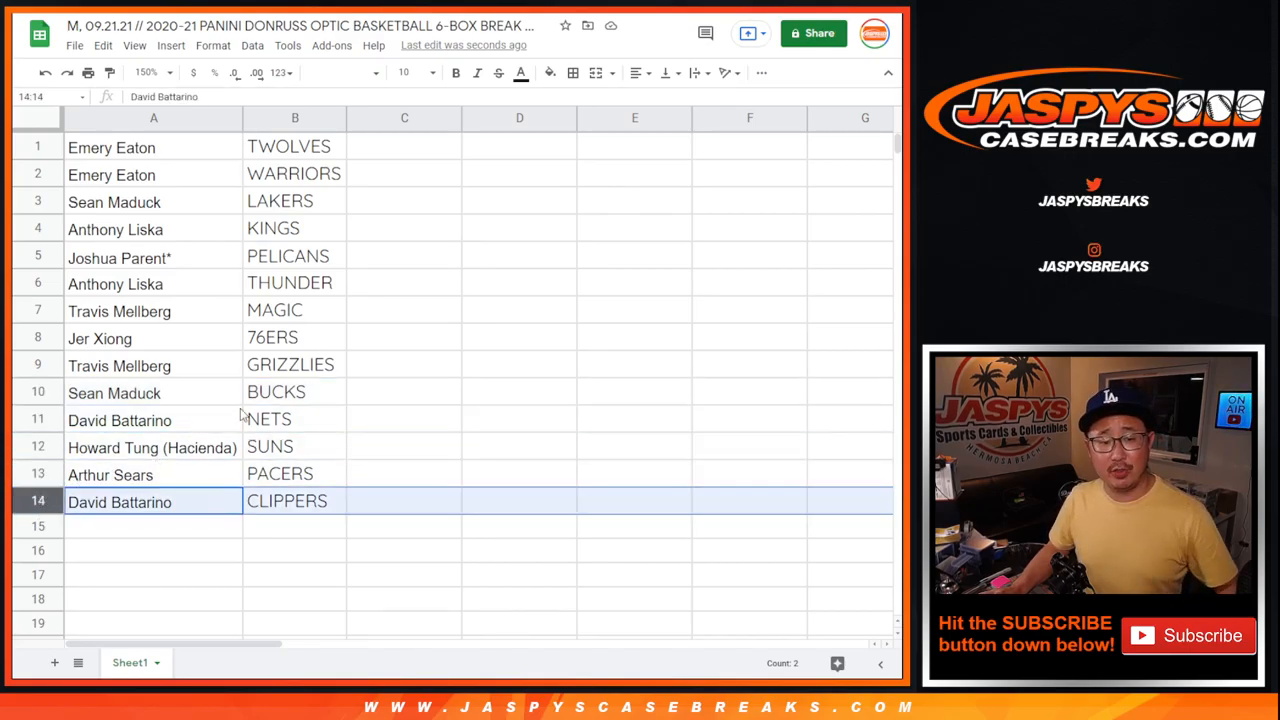